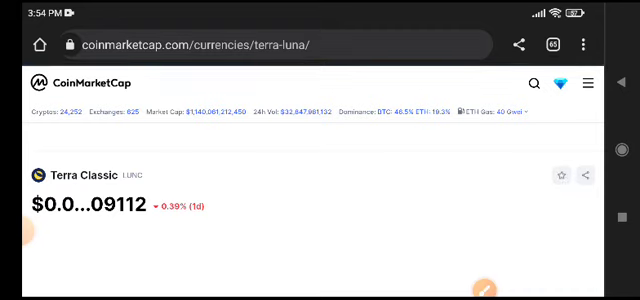
Step: Scroll down the Terra Classic page past the LUNC-to-USD converter to the Terra-luna statistics
{"action": "scroll", "scroll_direction": "down", "scroll_amount": 3}
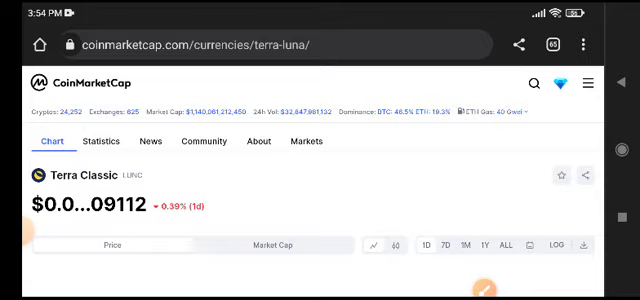
{"action": "scroll", "scroll_direction": "down", "scroll_amount": 3}
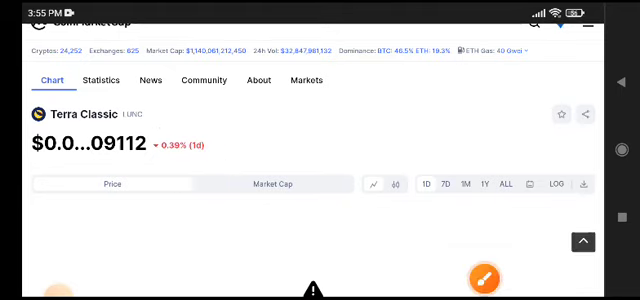
{"action": "scroll", "scroll_direction": "down", "scroll_amount": 3}
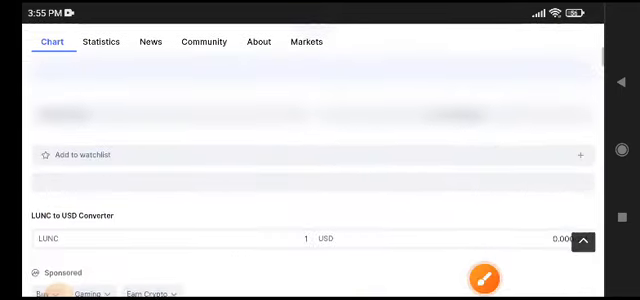
{"action": "scroll", "scroll_direction": "down", "scroll_amount": 3}
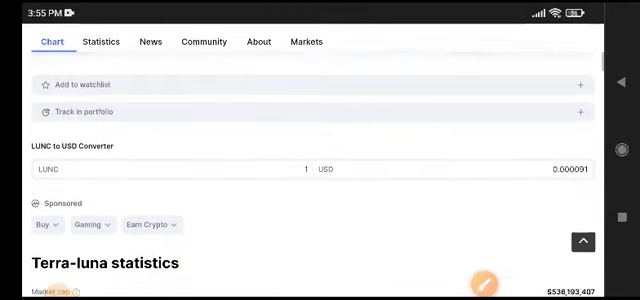
{"action": "scroll", "scroll_direction": "down", "scroll_amount": 3}
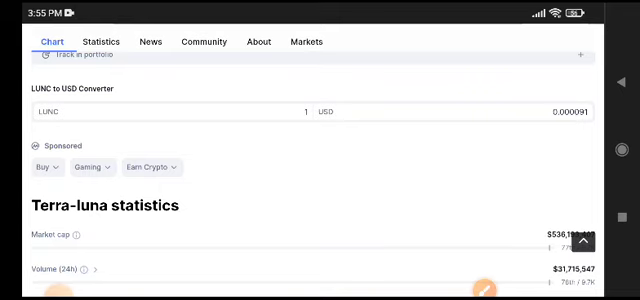
{"action": "scroll", "scroll_direction": "down", "scroll_amount": 3}
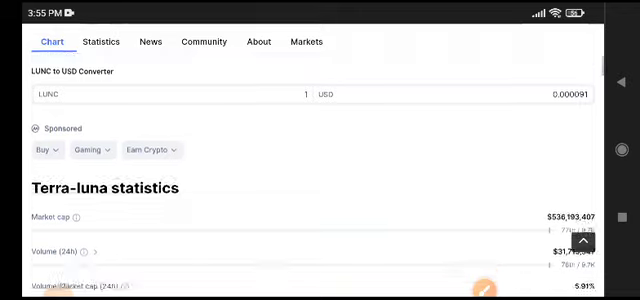
Step: Switch from the News tab to the About Terra Classic section with contracts, links and socials
{"action": "left_click", "coordinate": [152, 40]}
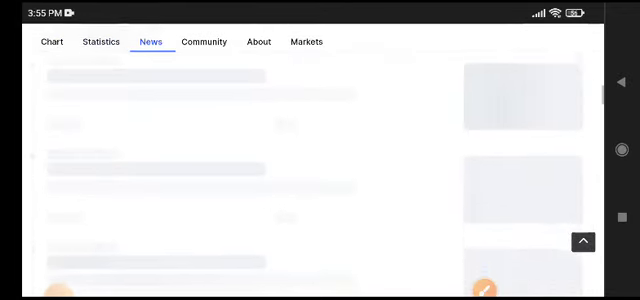
{"action": "left_click", "coordinate": [260, 42]}
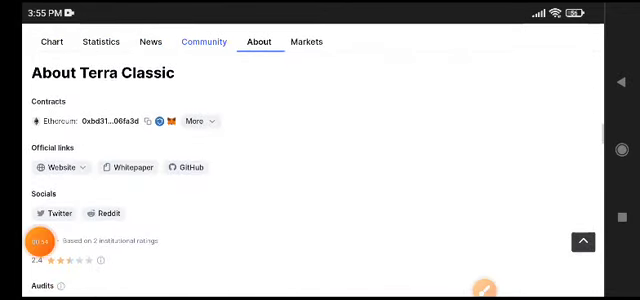